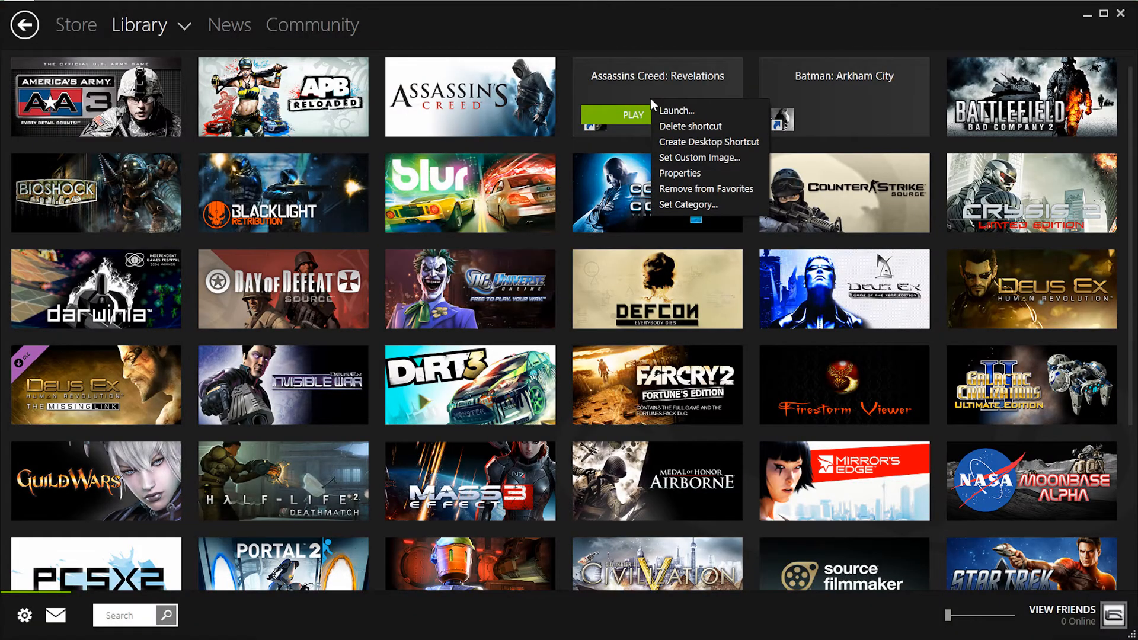
mouse_move(698, 157)
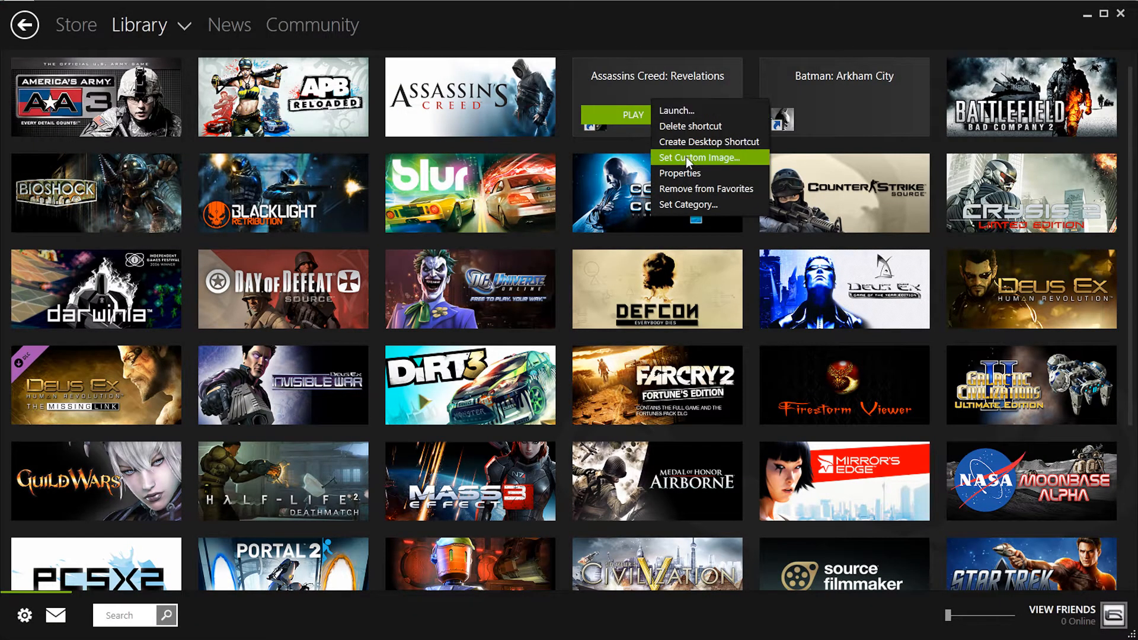
View the Account settings showing beta participation set to not participating
left_click(76, 24)
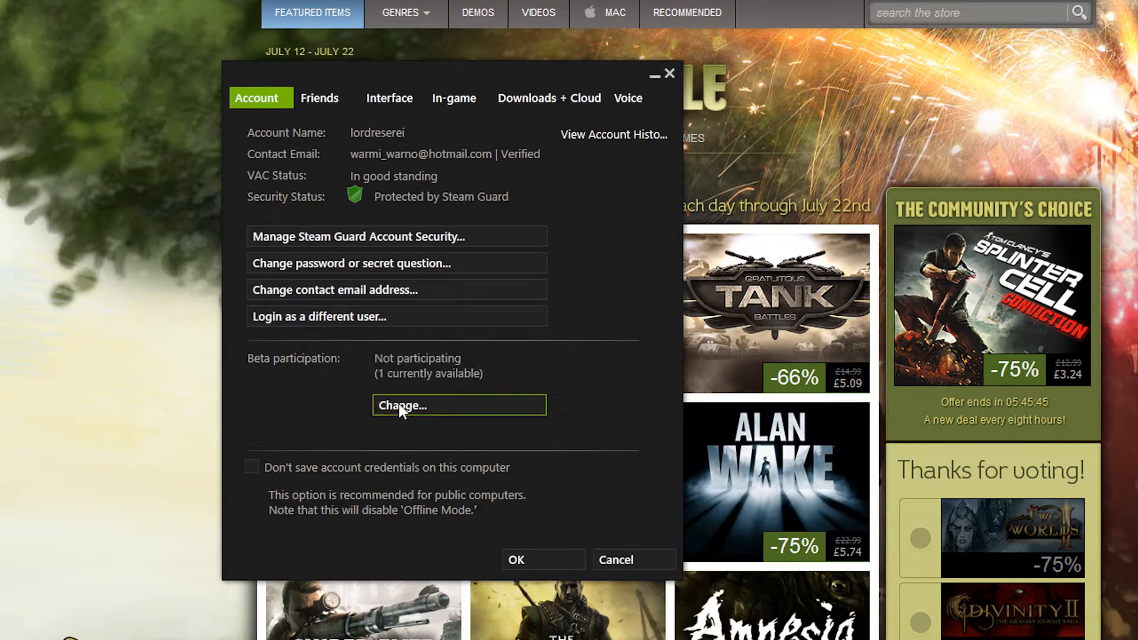
Join the Steam Beta Update program and return to the library grid
left_click(402, 406)
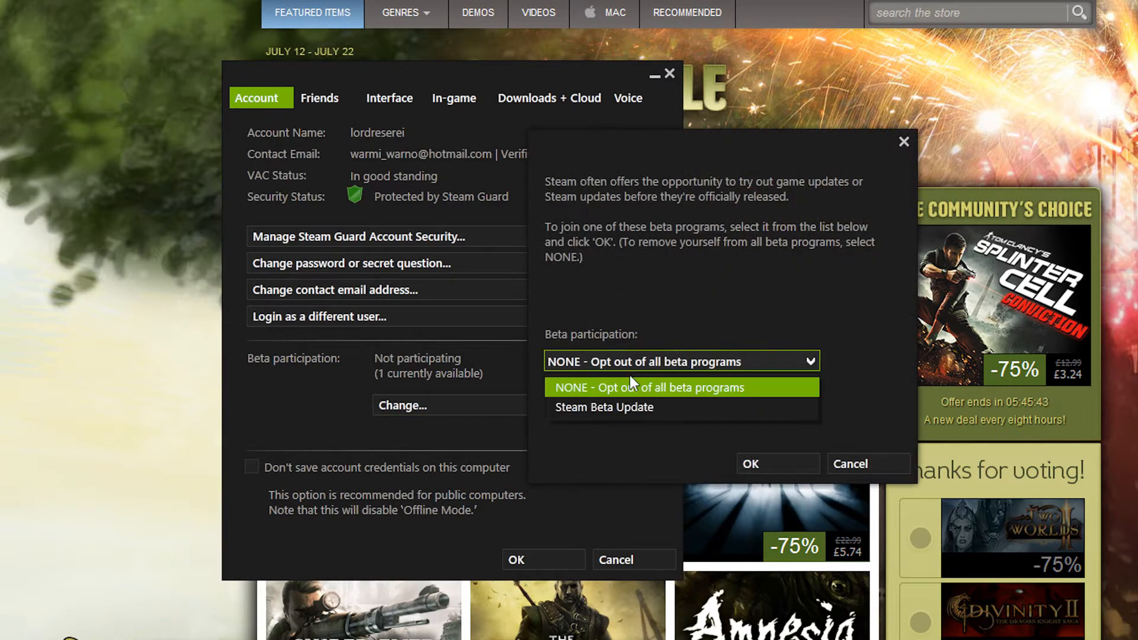
mouse_move(603, 407)
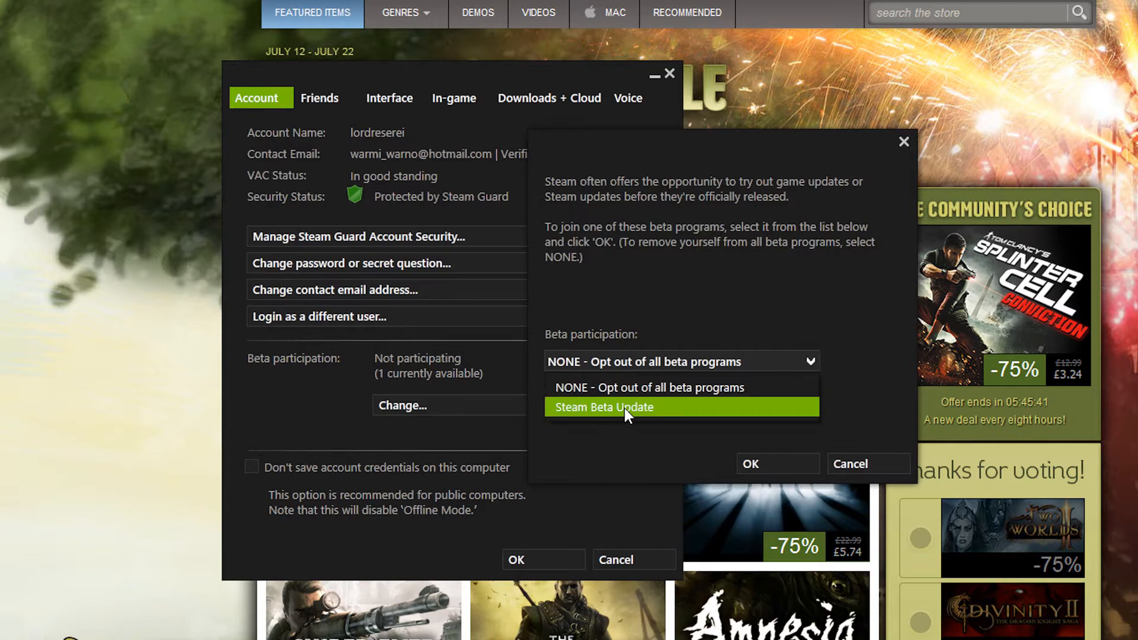
left_click(602, 406)
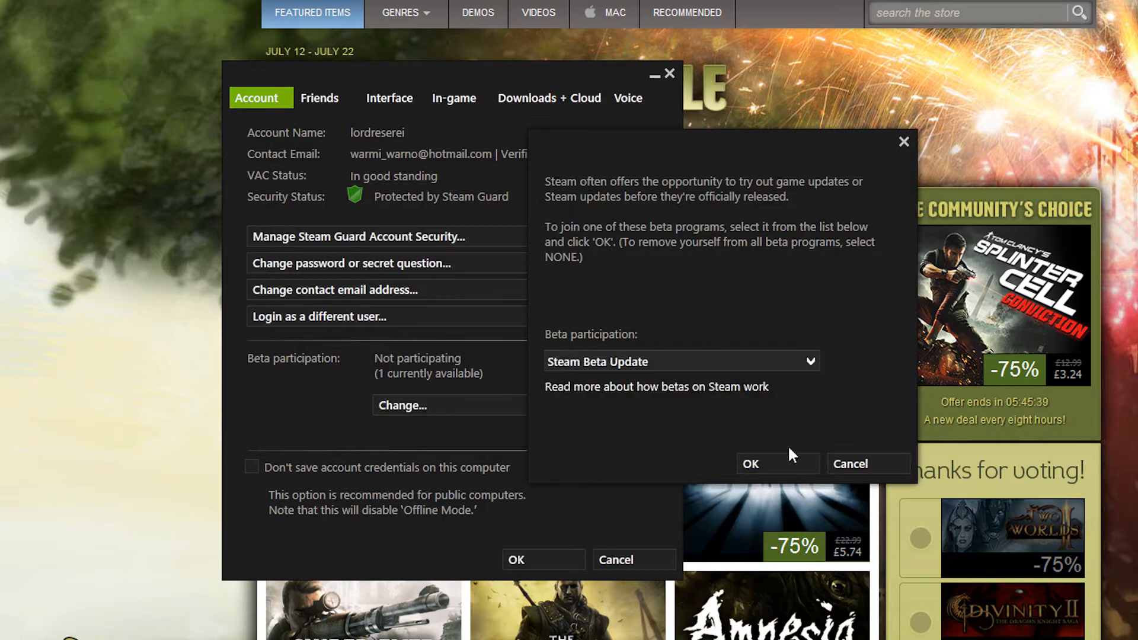
left_click(749, 463)
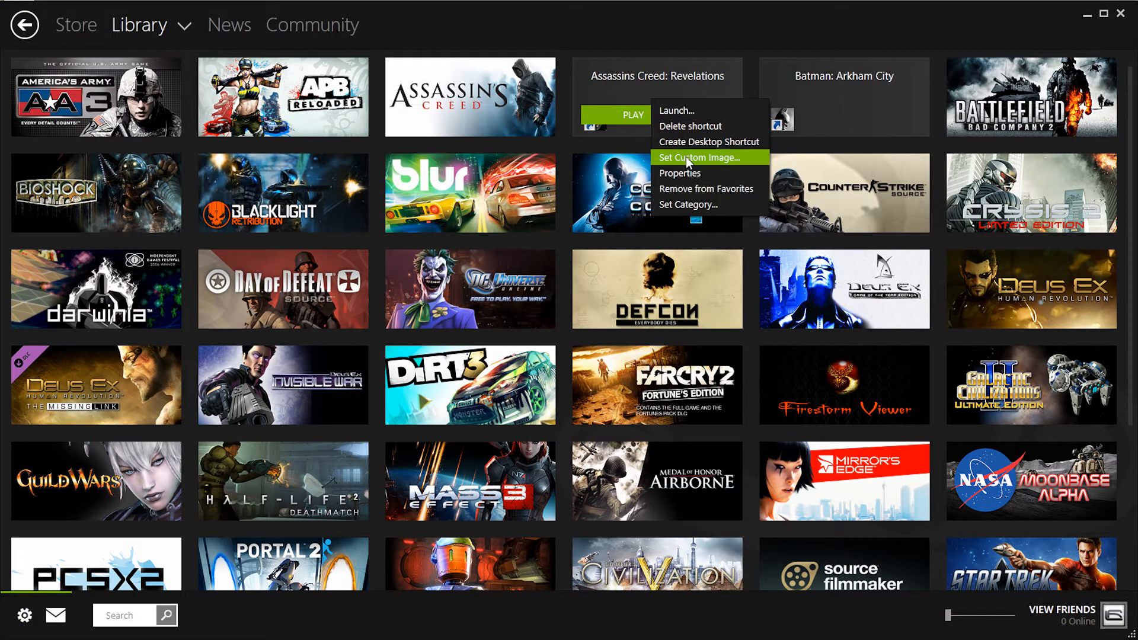
Give Assassins Creed: Revelations the 'AC Revelations SE.png' custom grid image from the Custom Grid Thumbnails folder
left_click(699, 157)
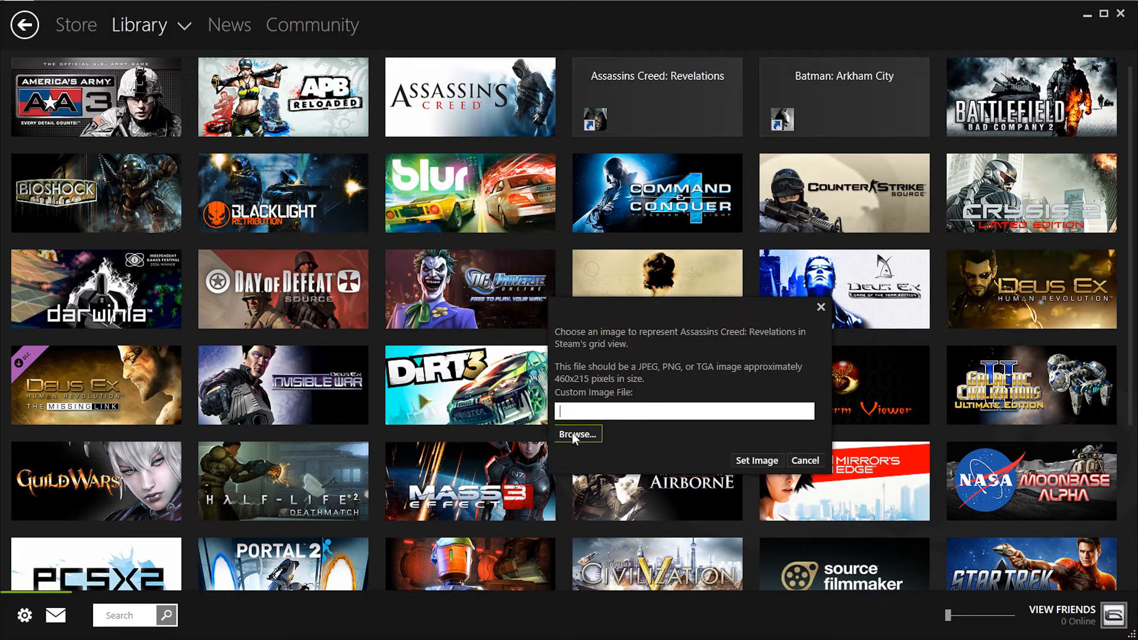
left_click(577, 433)
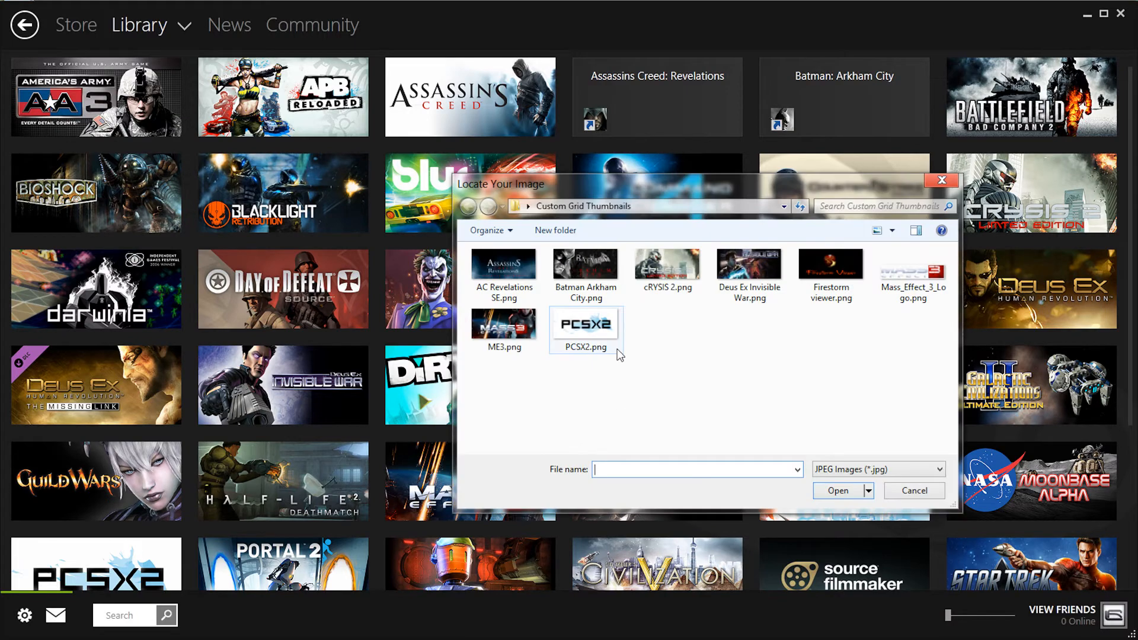
left_click(504, 267)
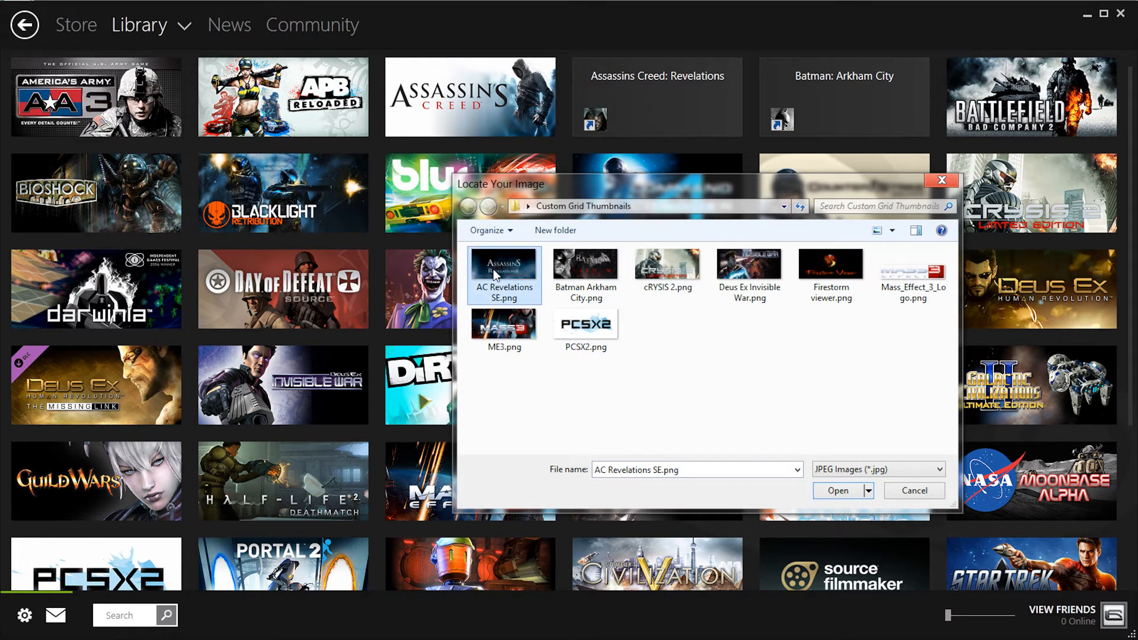
left_click(837, 491)
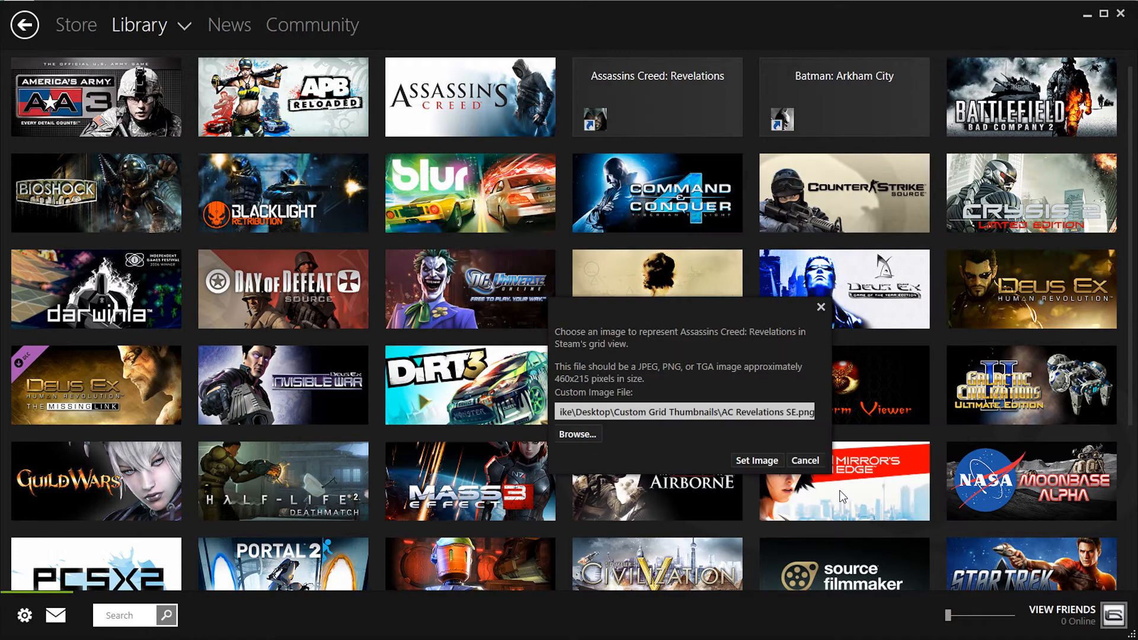
left_click(757, 460)
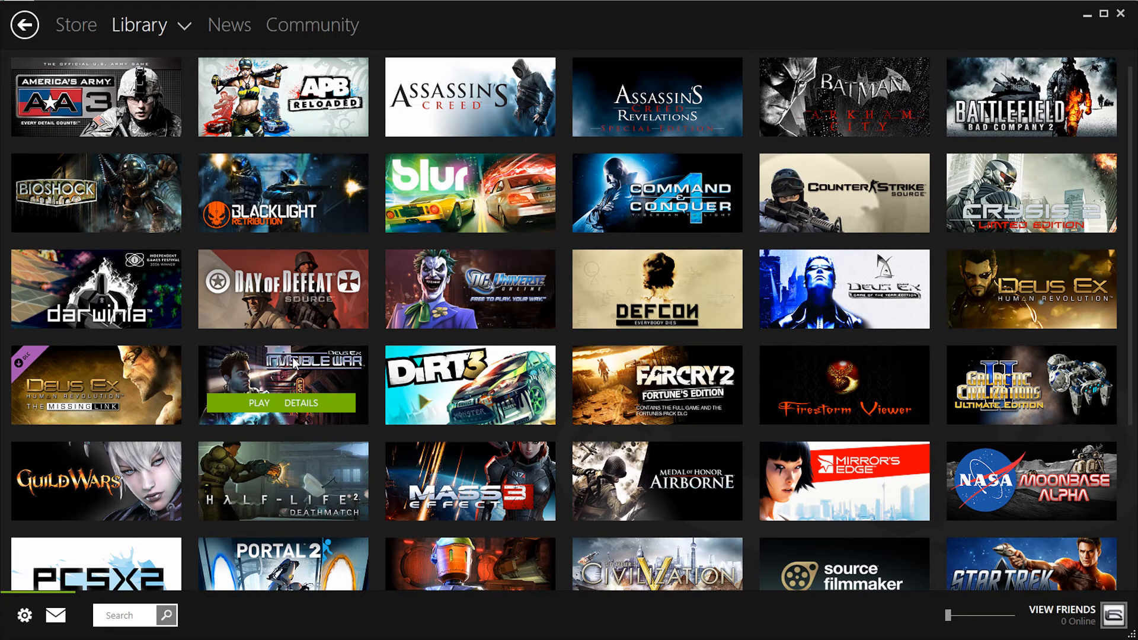
Remove Deus Ex: Invisible War's custom image and browse for a new thumbnail file
right_click(283, 384)
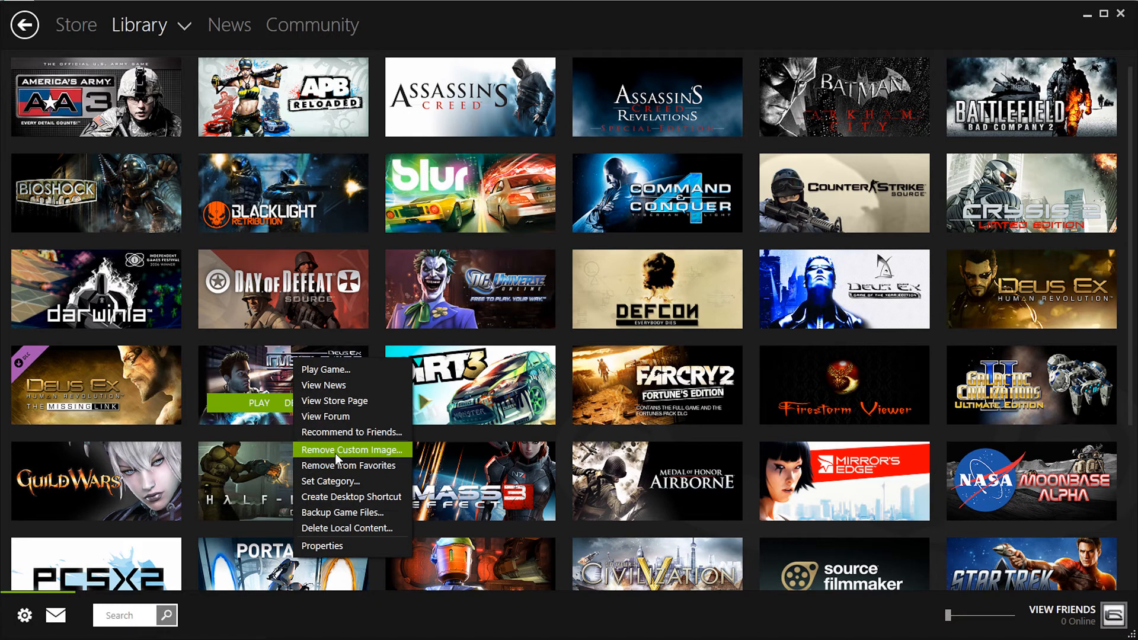
left_click(351, 450)
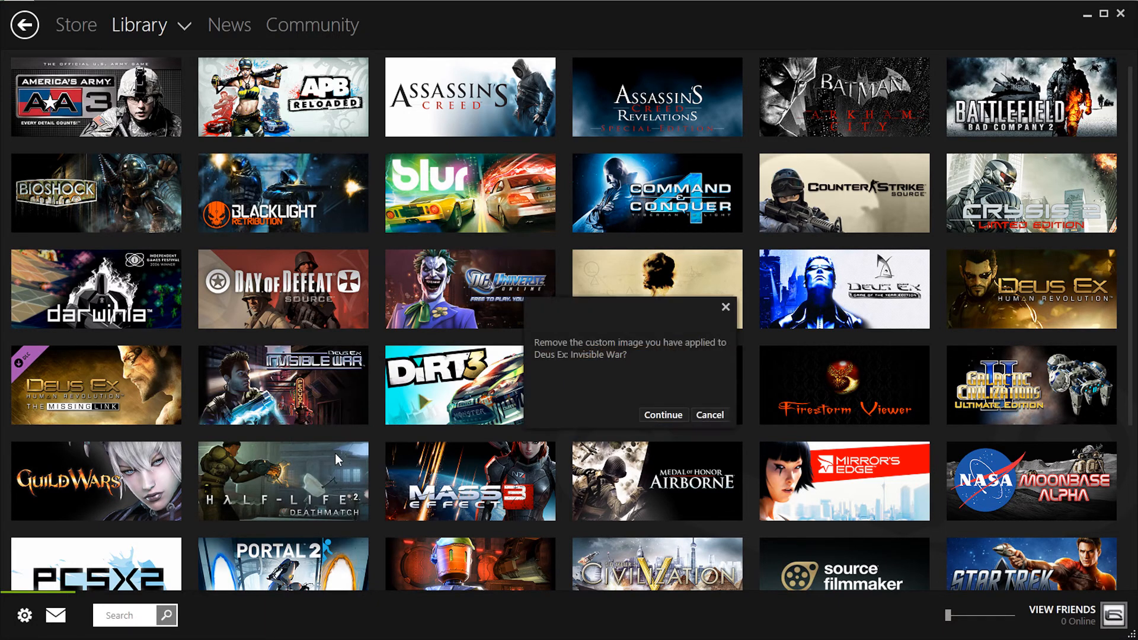
left_click(662, 415)
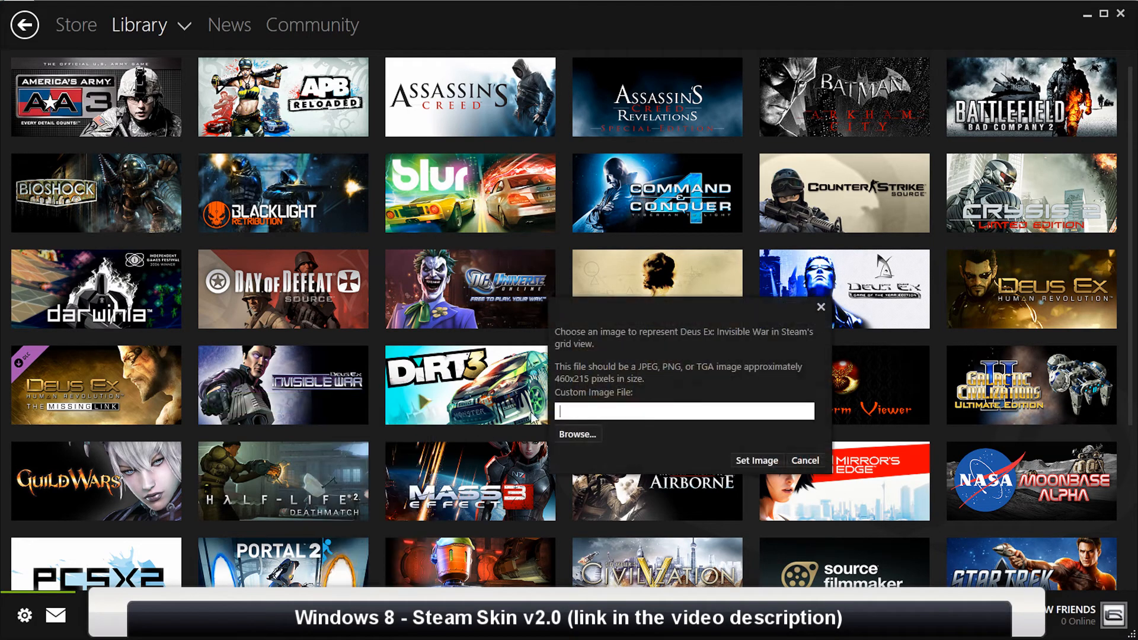
left_click(576, 434)
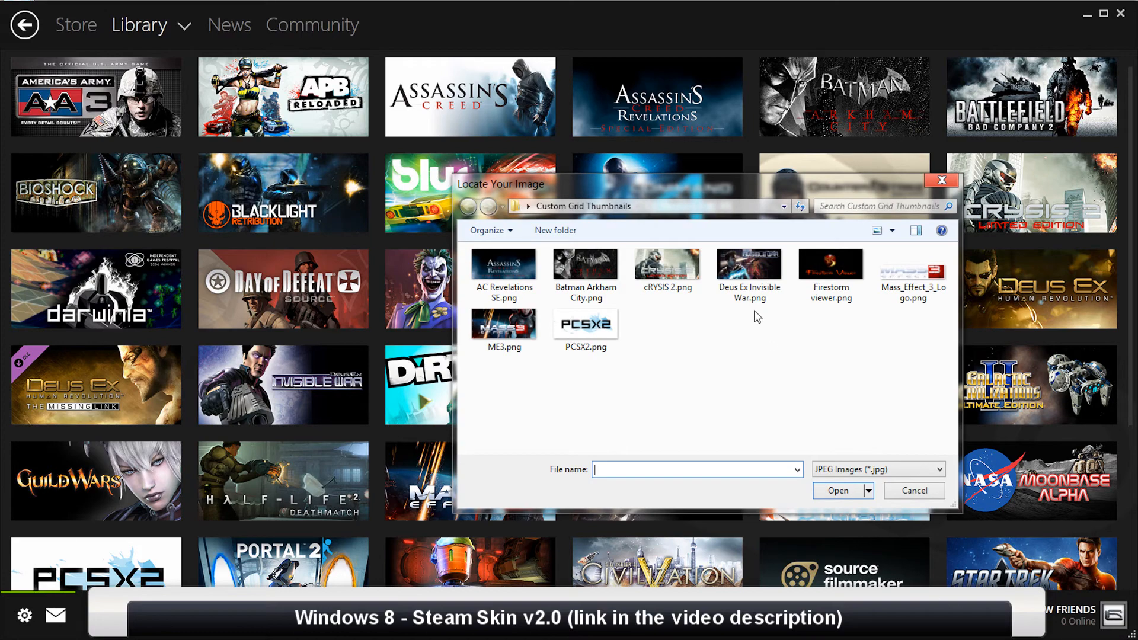